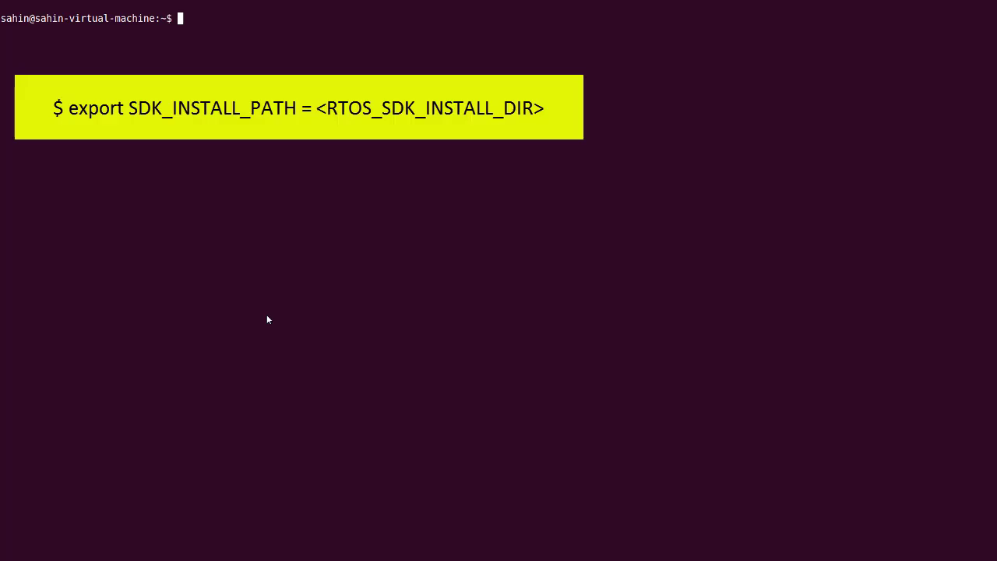
type("ex")
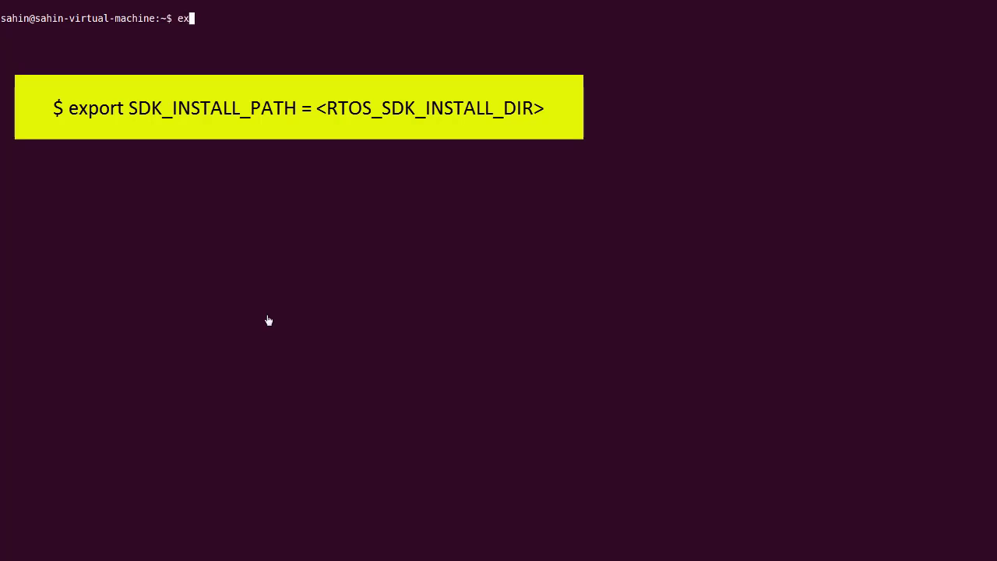
type("port SDK_INSTALL_PATH=/home/sahin/ti")
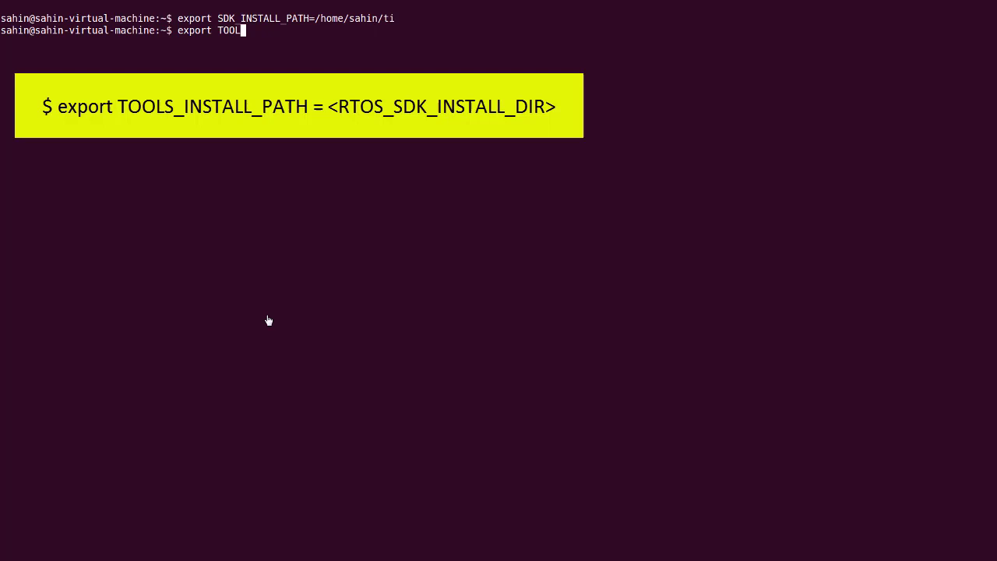
type("S_INSTALL_PATH=/home/sahin/ti")
type("cd /home/sahin/ti/processor_sdk_rtos_am57xx_4_00_00_04/")
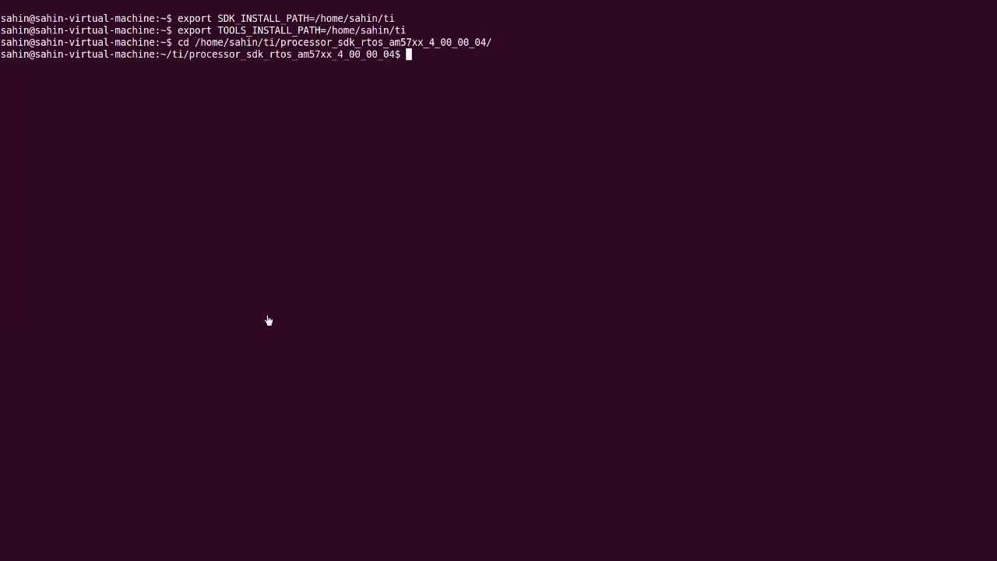
type("source ./setupenv.sh")
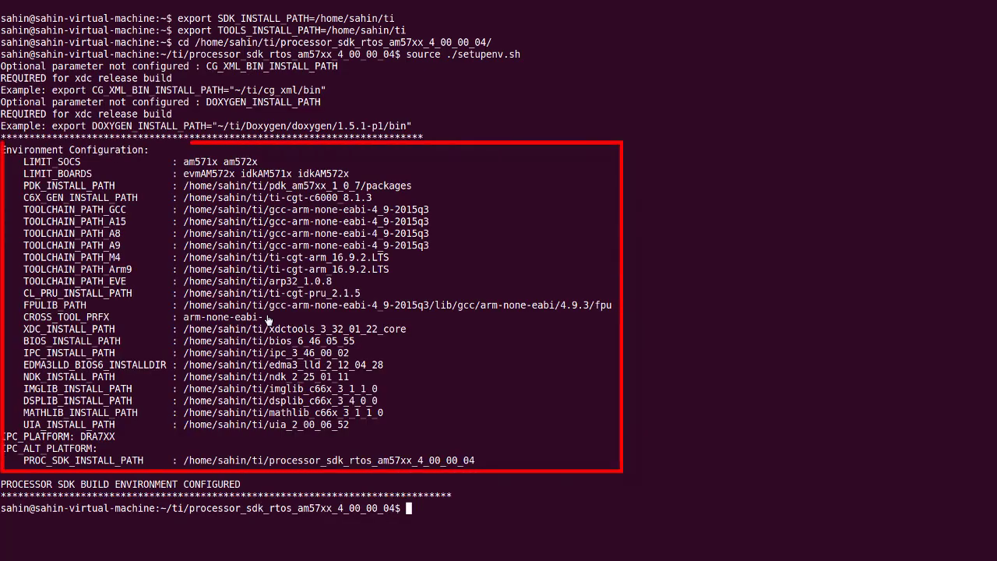
type("make ipc_bios")
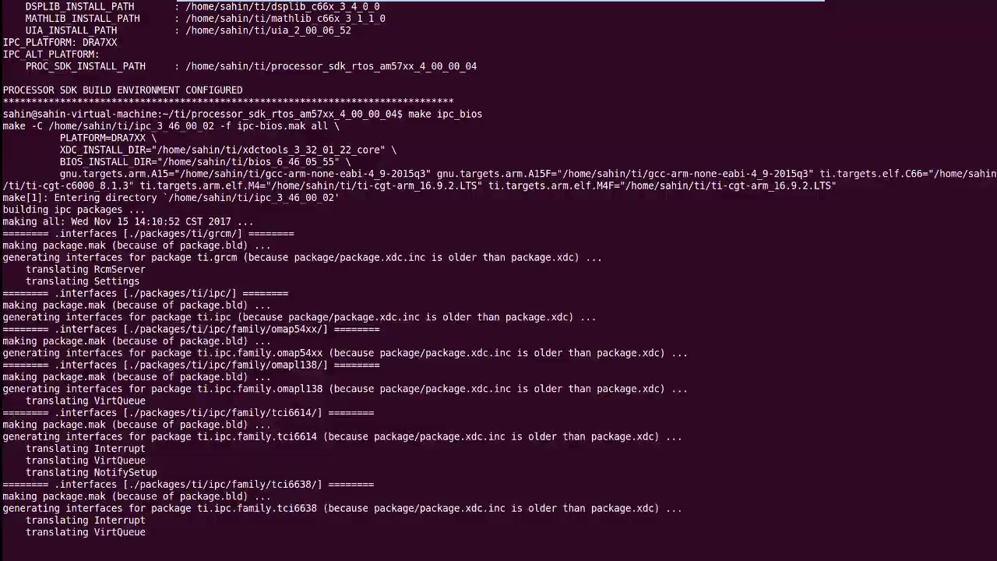
scroll("down", 3)
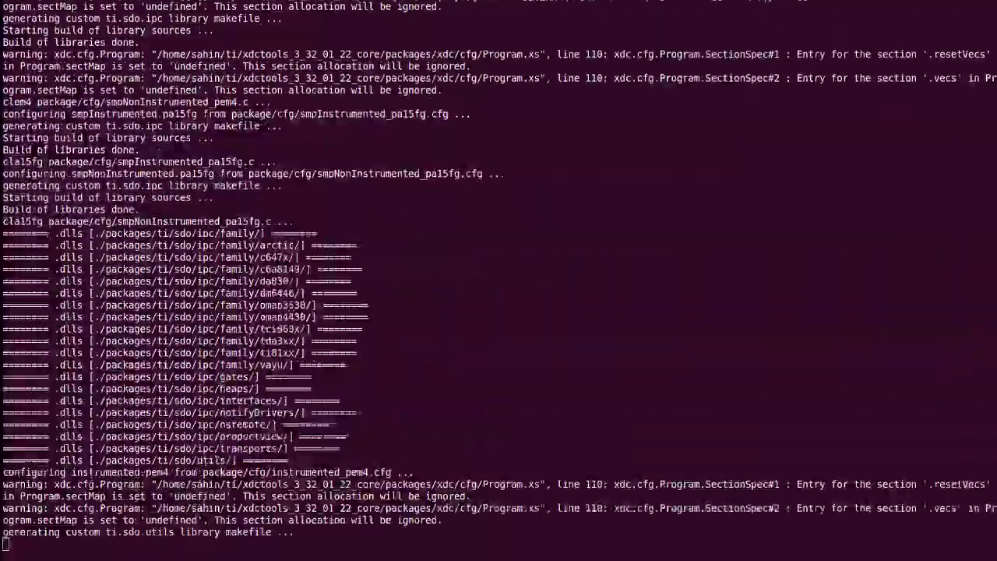
scroll("down", 3)
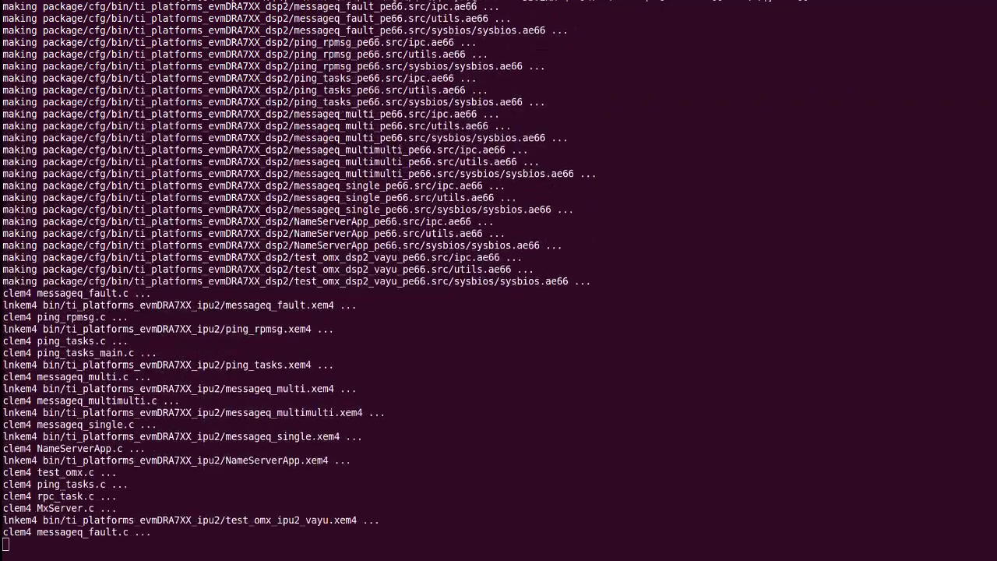
scroll("down", 3)
type("export PATH=/home/sahin/ti-processor-sdk-linux-am57xx-evm-04.00.00.04//")
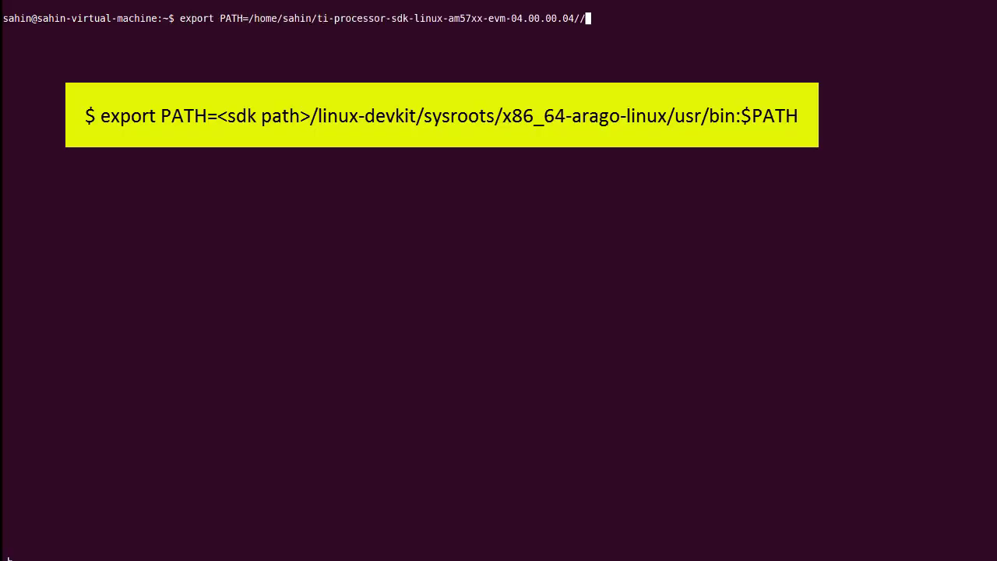
type("linux-devkit/sysroots/x86_64-arago-linux/usr/bin")
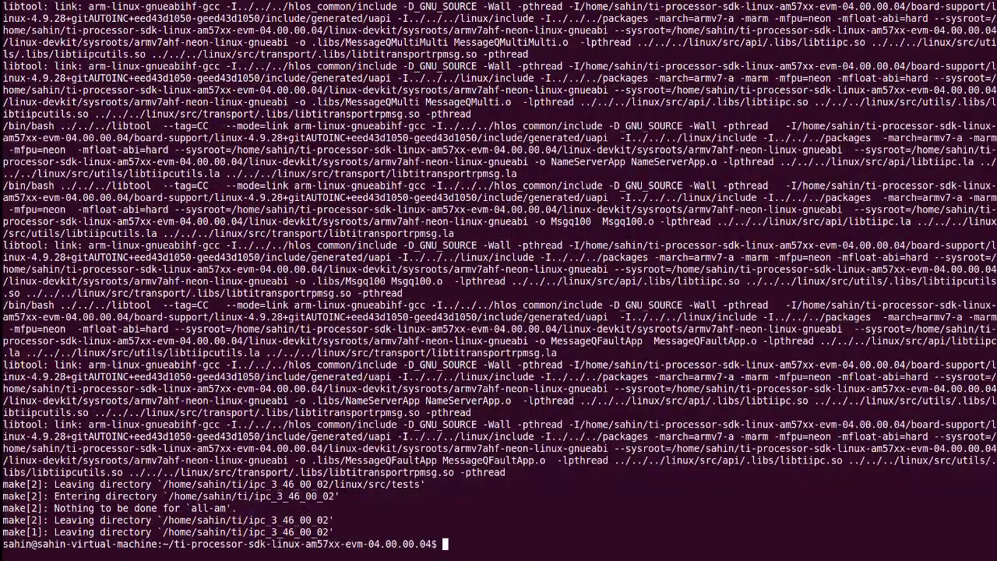
type("make ti-ipc-linux-examples")
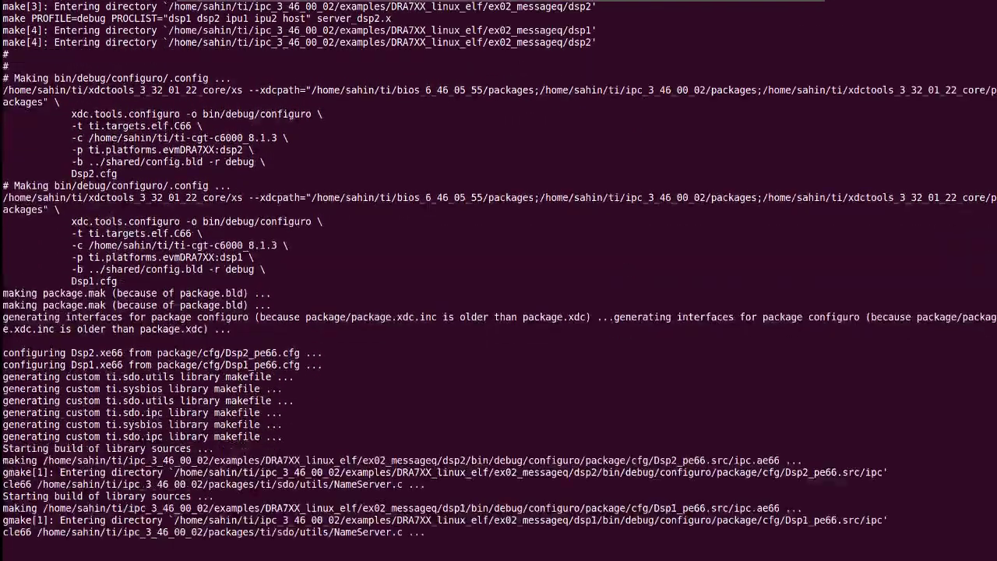
scroll("down", 3)
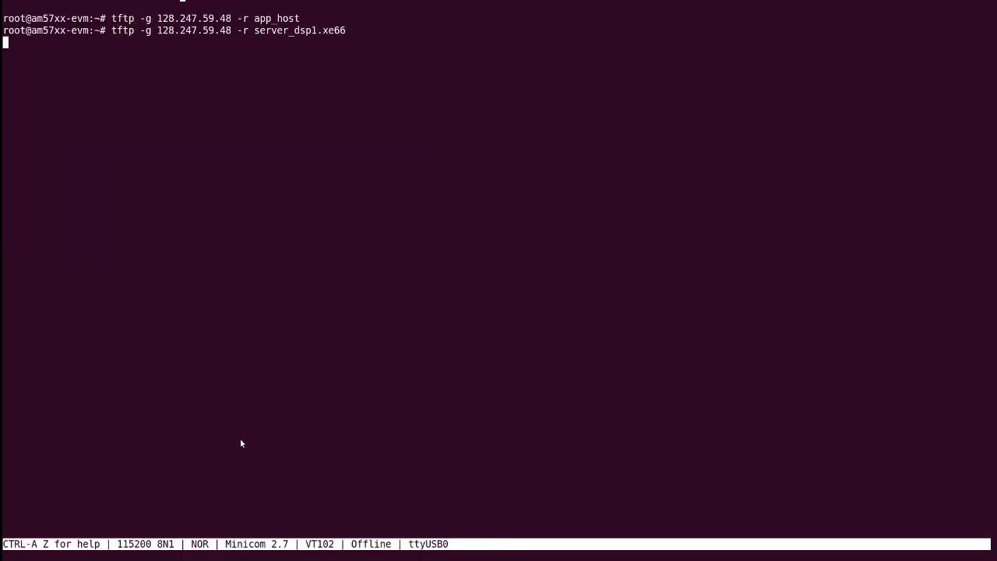
type("tftp -g 128.247.59.48 -r server_dsp2.xe66")
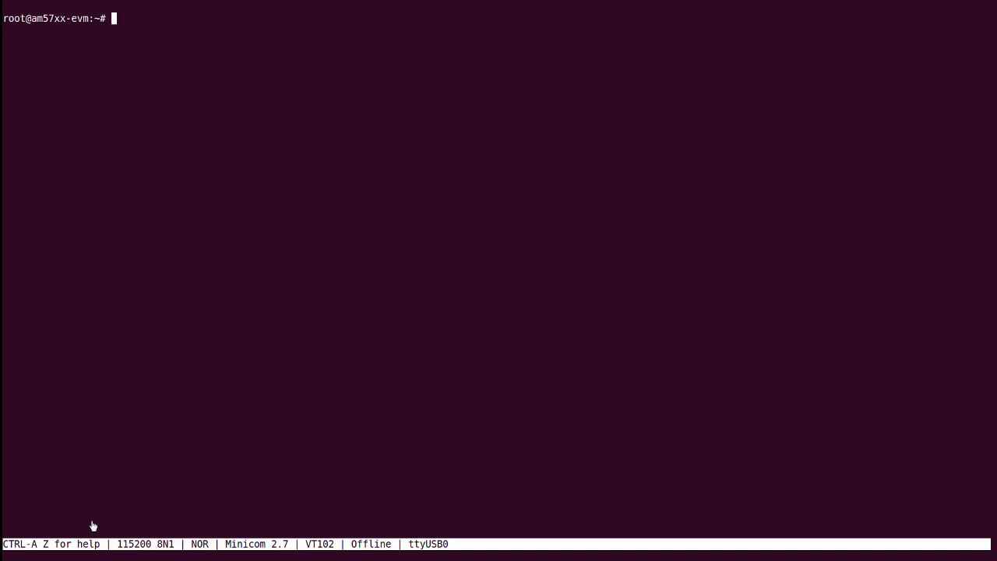
type("ls")
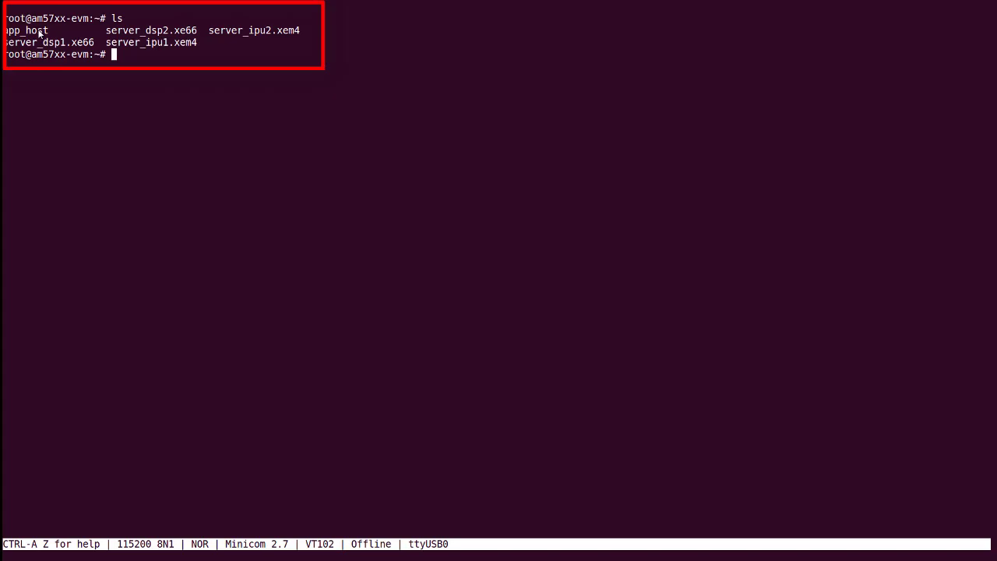
type("ln -sfn /home/root/server_dsp1.xe66 /lib/f")
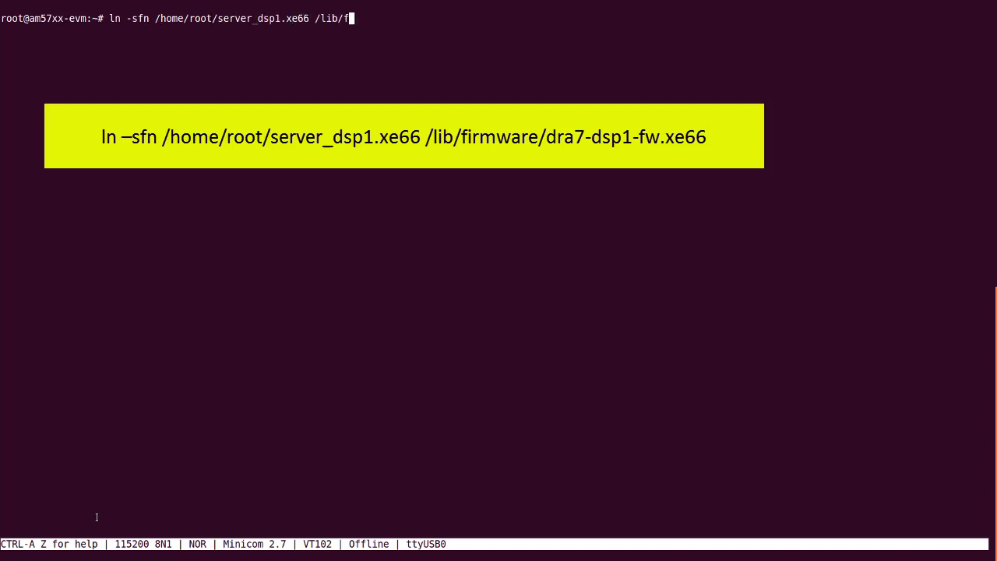